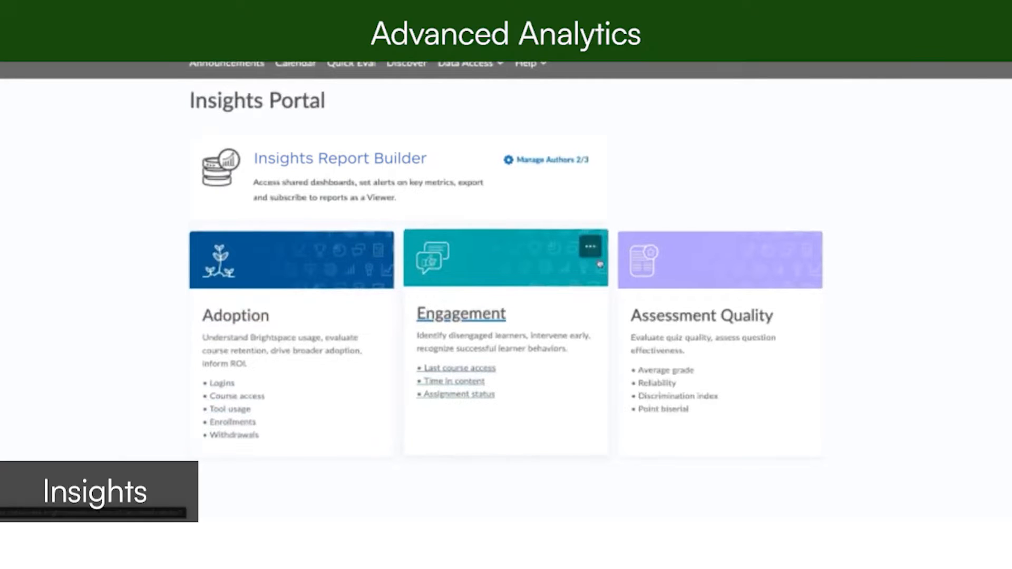
mouse_move(734, 257)
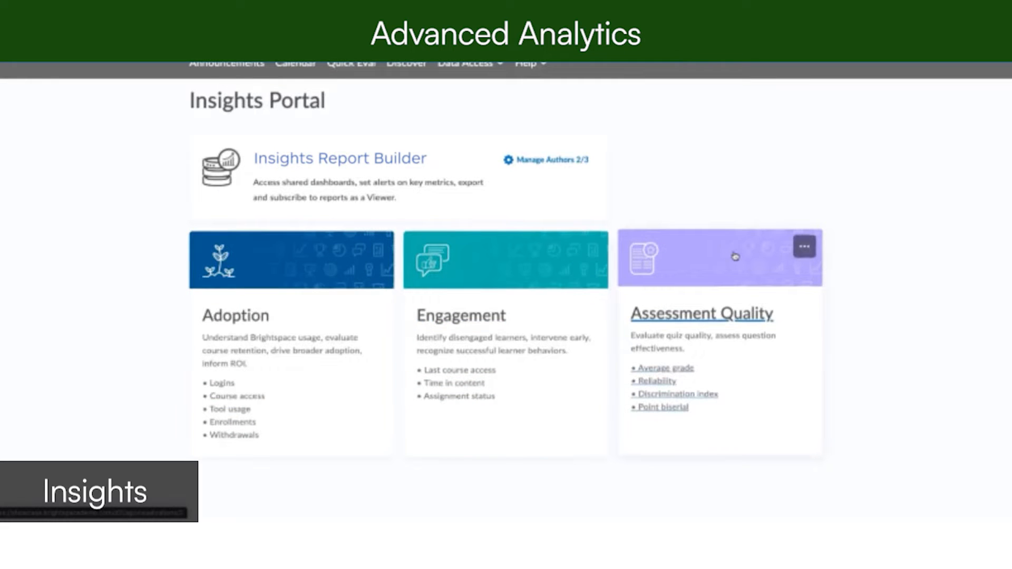
Browse the Engagement report, then open the Assessment Quality report
click(235, 316)
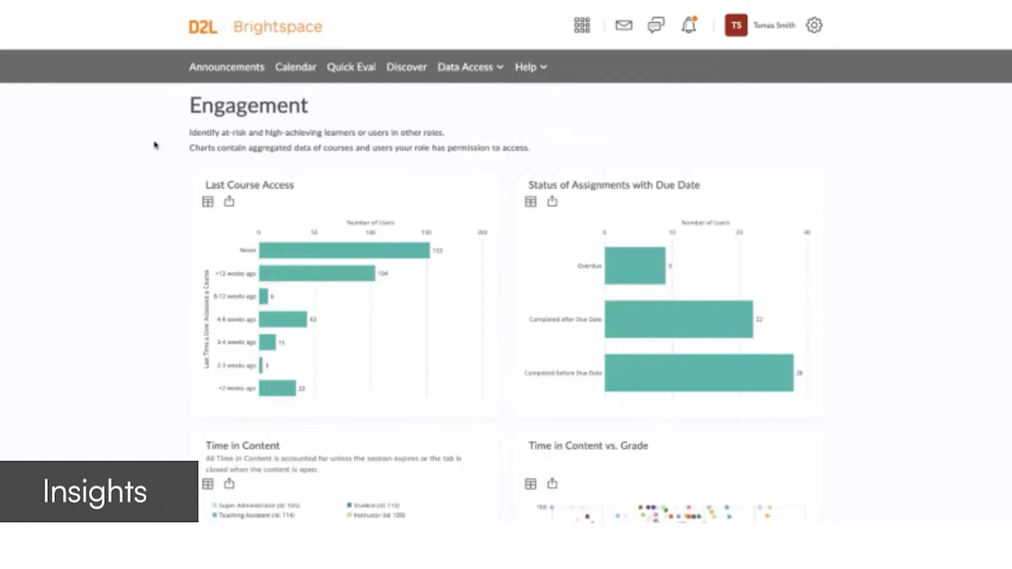
scroll(down, 3)
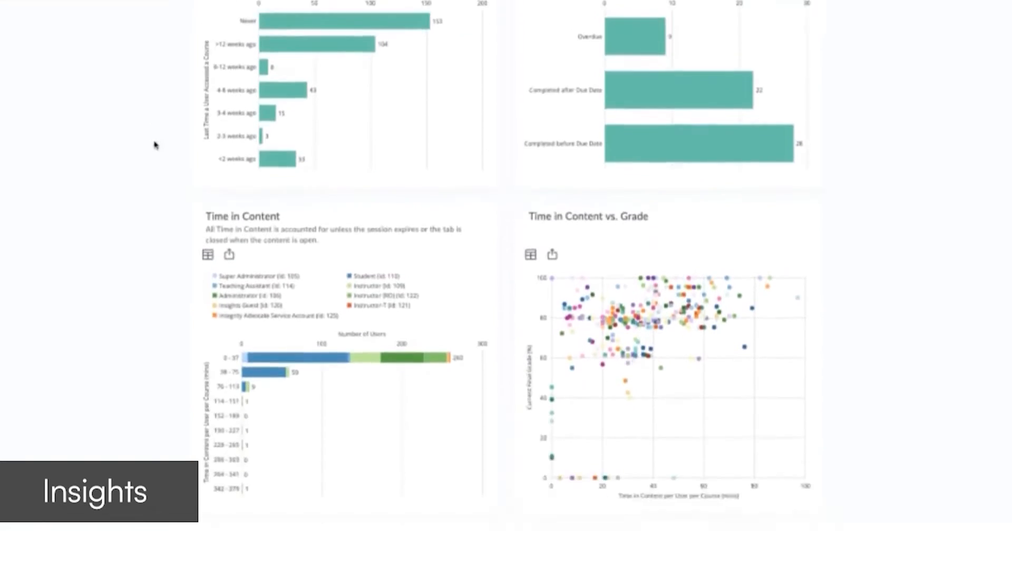
scroll(up, 3)
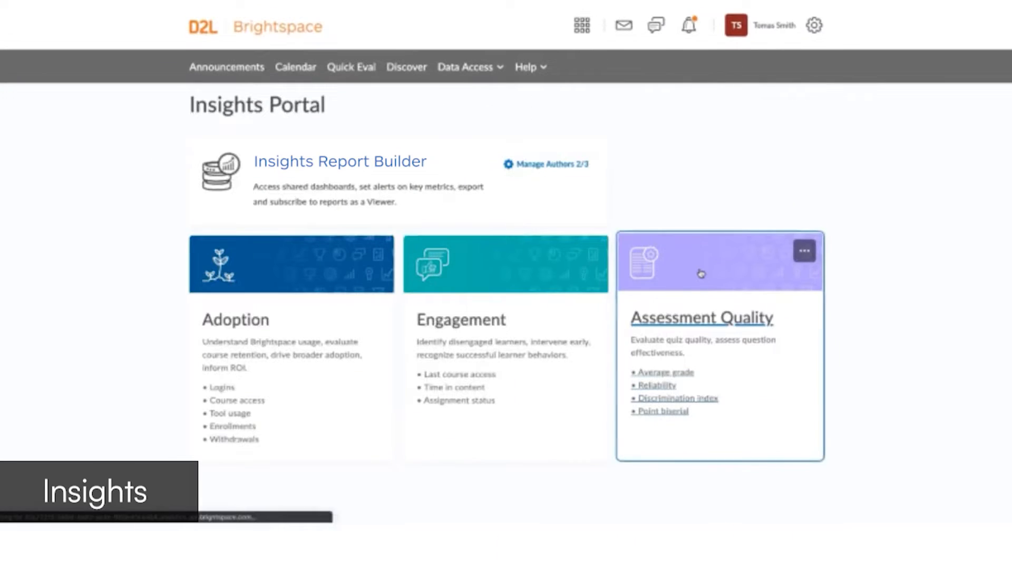
click(702, 318)
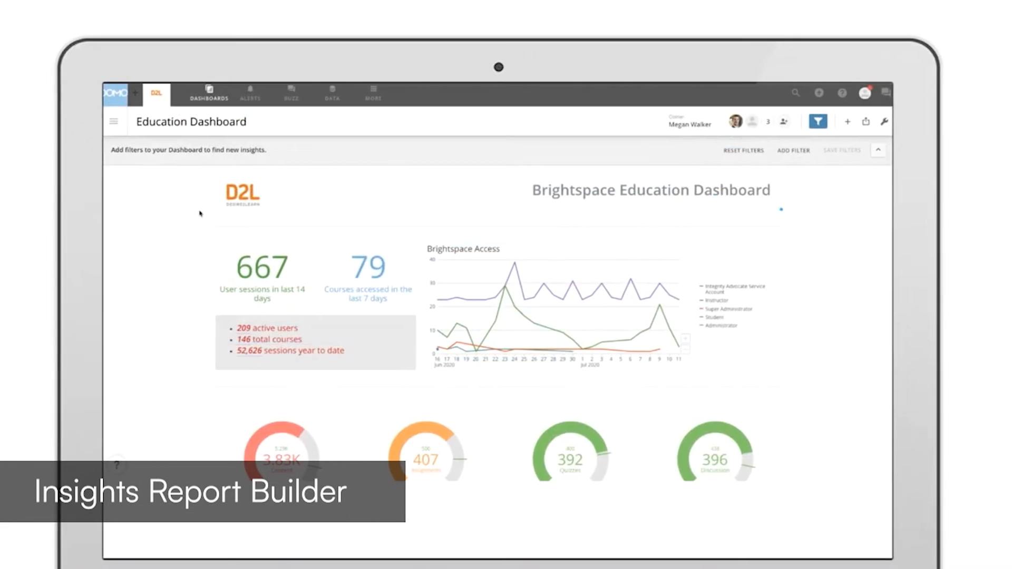
On the Education Dashboard, open Card Options for the Brightspace Access chart
scroll(down, 3)
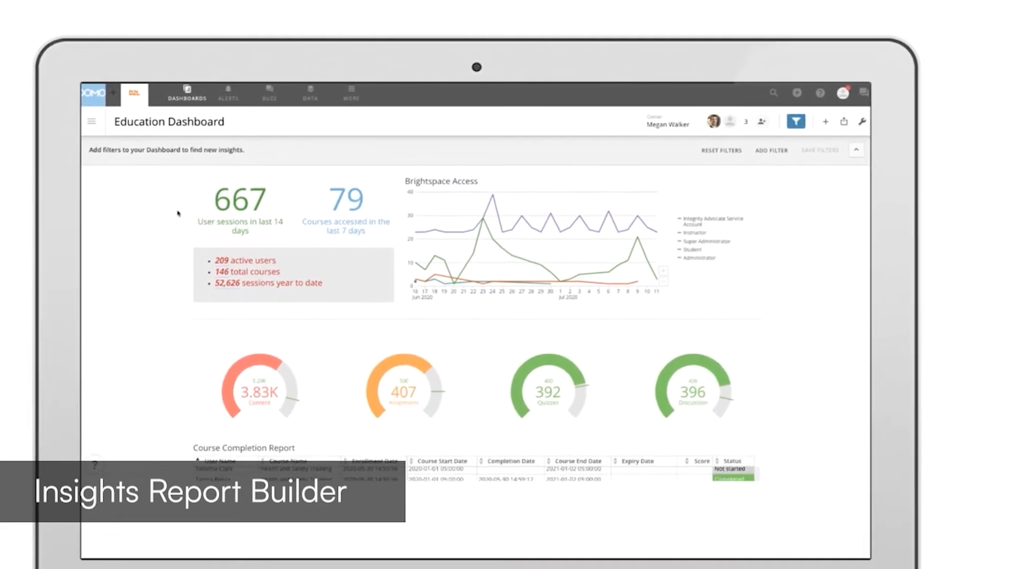
scroll(down, 3)
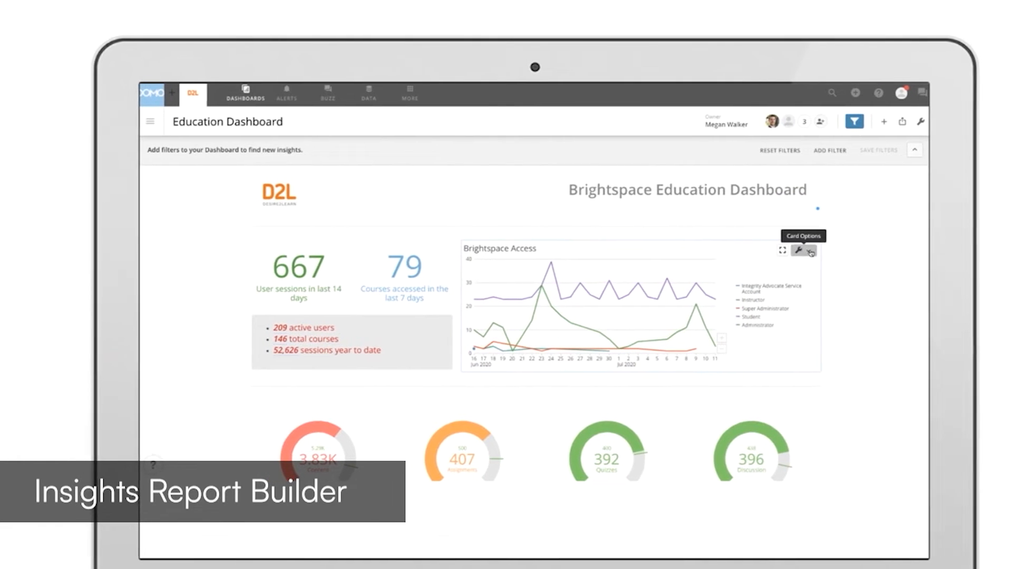
click(798, 251)
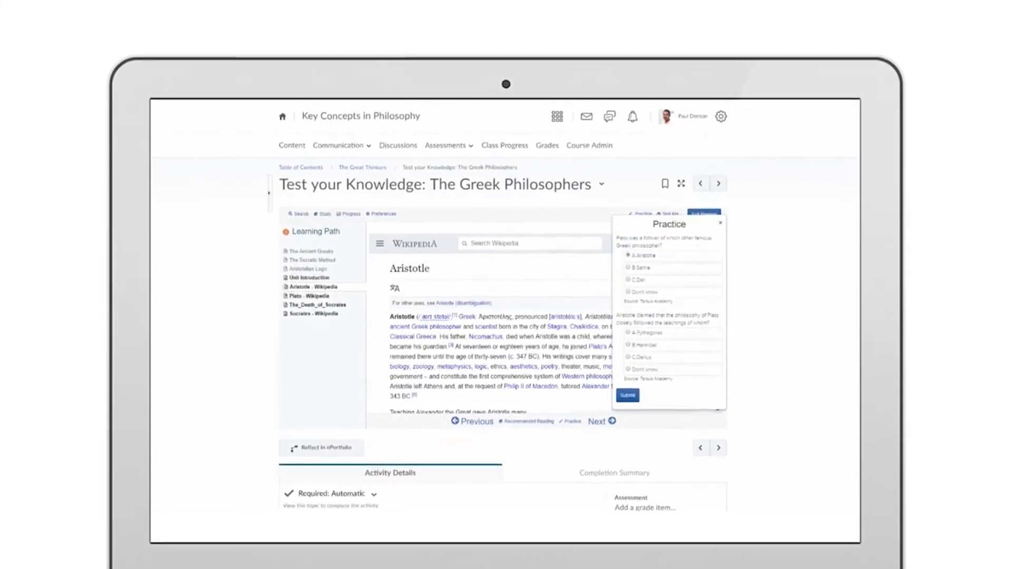
Pick an answer in the Practice panel of 'Test your Knowledge: The Greek Philosophers'
click(626, 395)
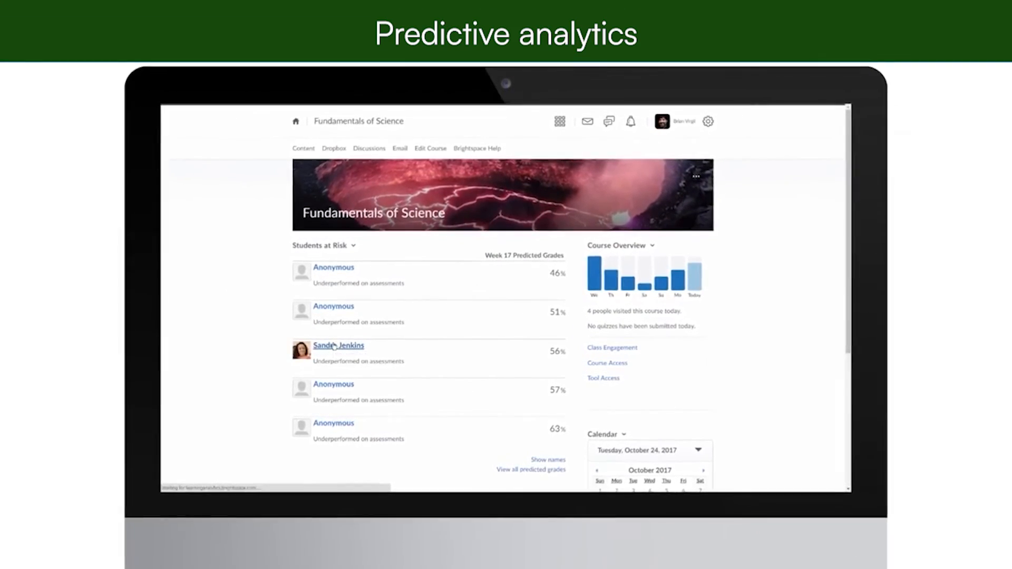
Open the profile of the student predicted at 56% and choose Email Student
click(337, 345)
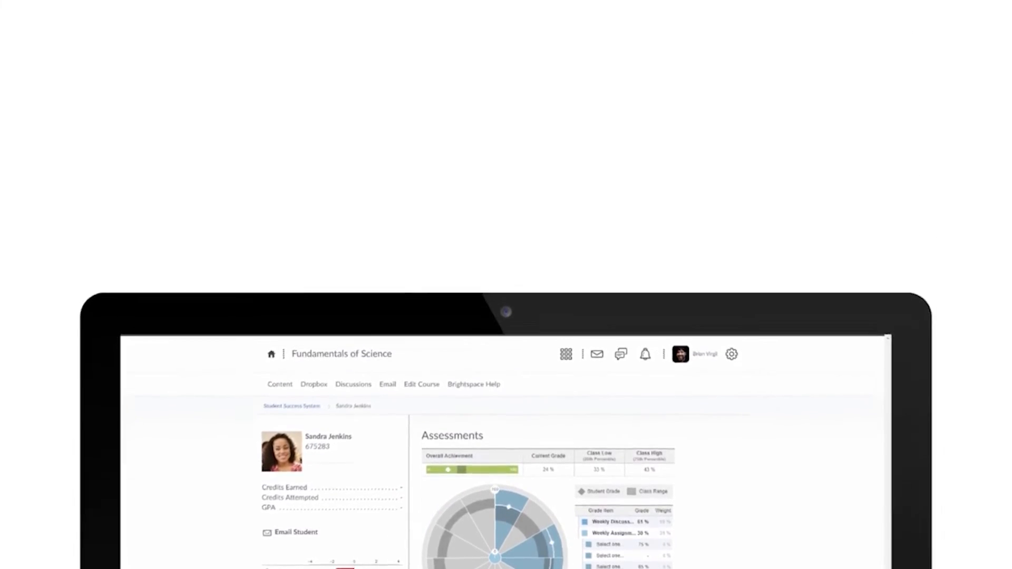
click(295, 532)
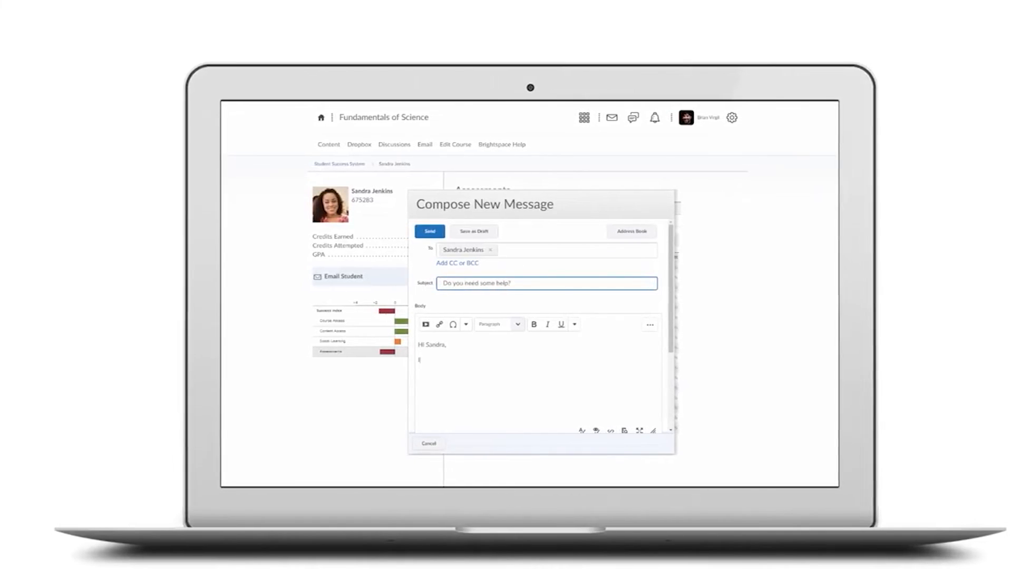
Write 'I see that you've been having some trouble with the weekly assignments…' offering help
text(I see that you've been having some trouble with the weekly assignments. Would you like to book some t)
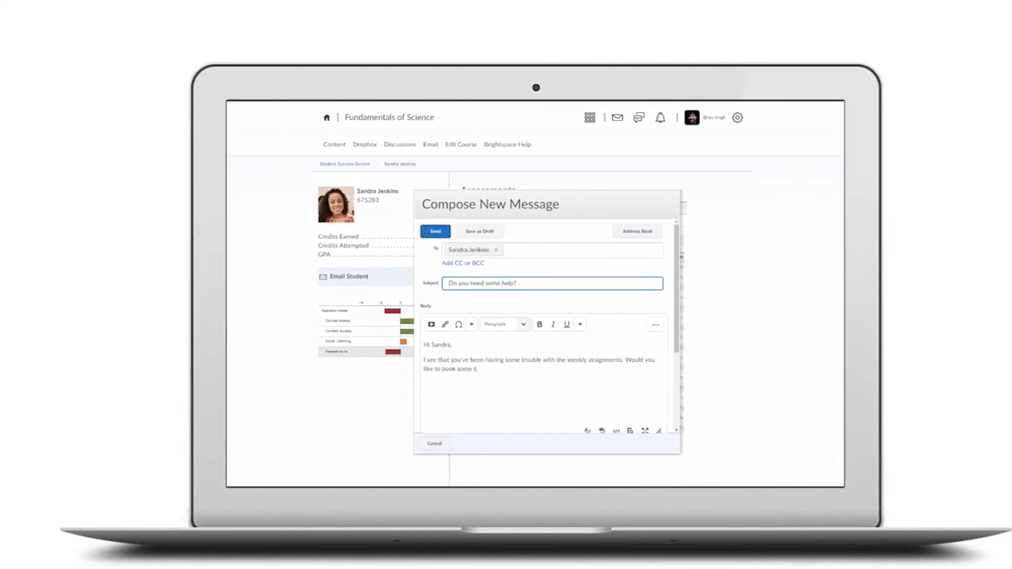